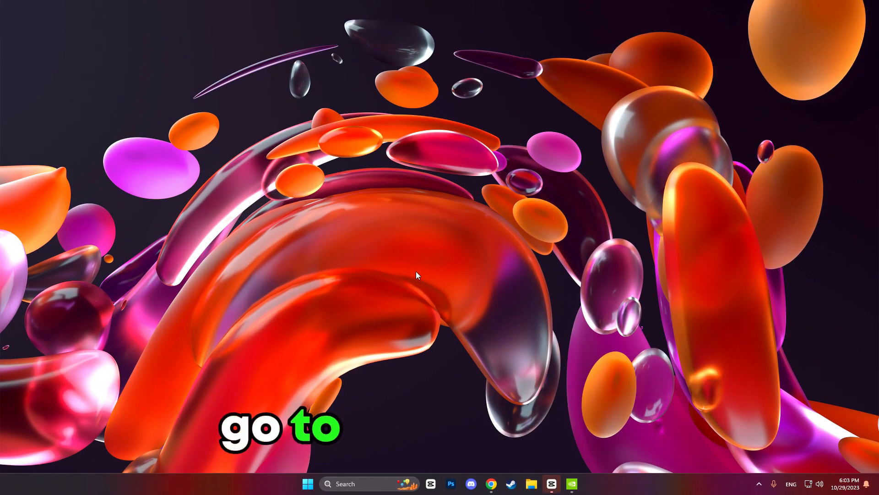
- Launch NVIDIA Control Panel from the desktop right-click context menu
right_click(417, 275)
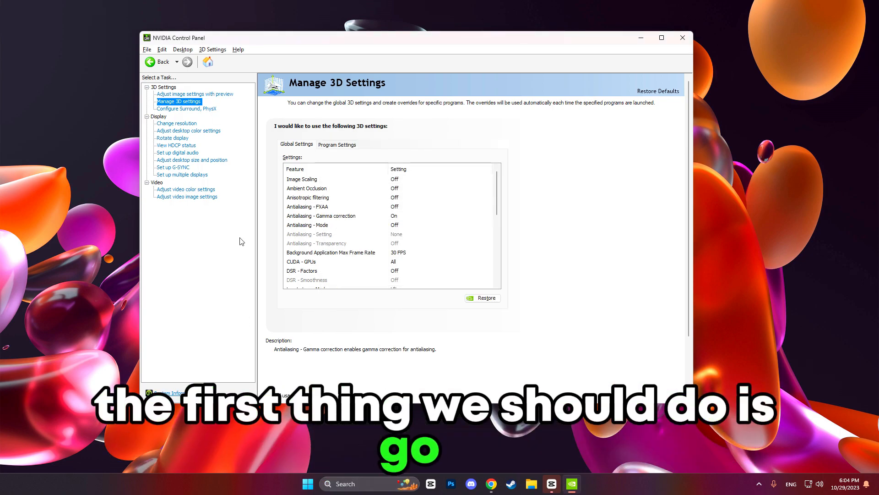
mouse_move(219, 101)
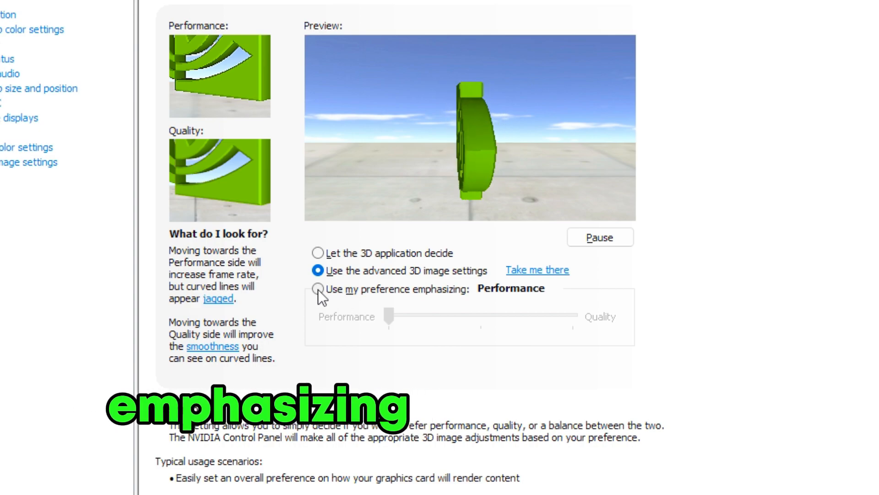
- Switch to Adjust Image Settings with Preview using the advanced 3D image settings
left_click(318, 288)
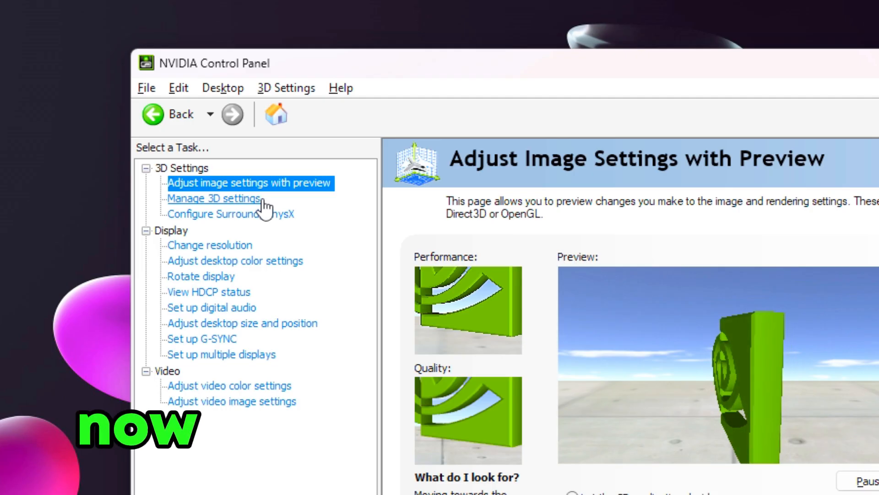
- Go to Manage 3D Settings and keep Image Scaling set to Off
left_click(214, 198)
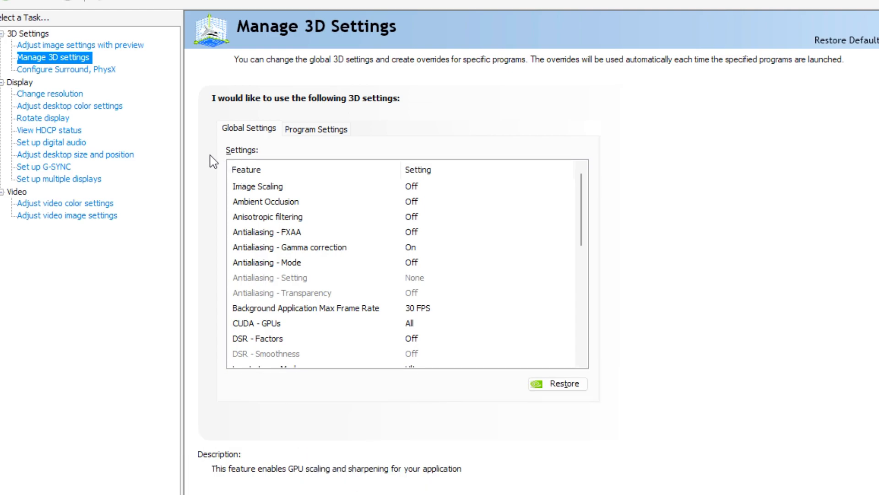
mouse_move(415, 190)
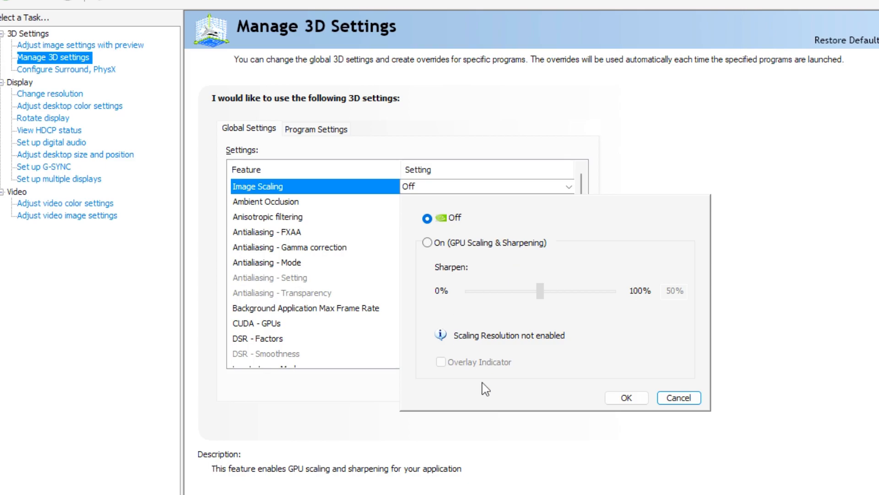
left_click(678, 397)
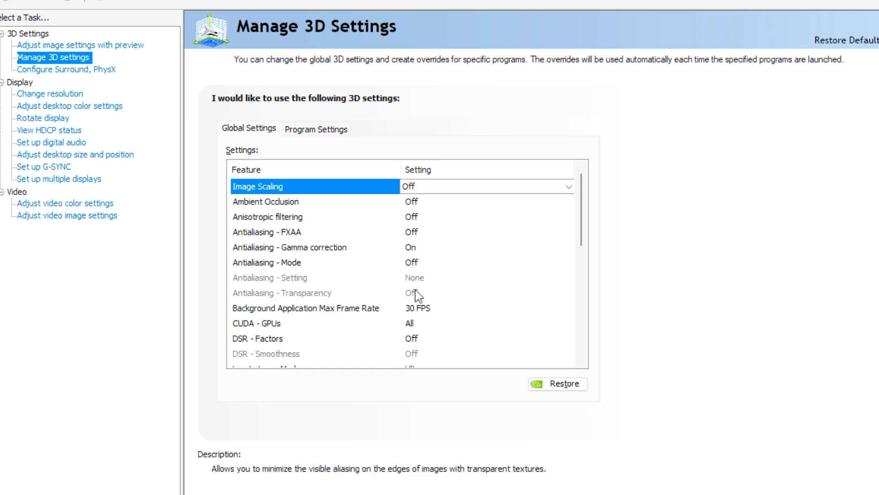
- Set Low Latency Mode to Ultra in the global settings list
scroll("down", 3)
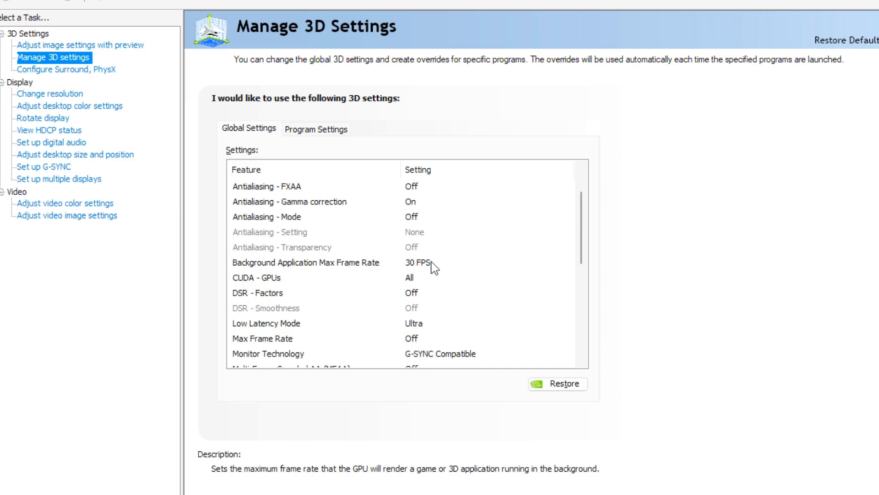
mouse_move(439, 265)
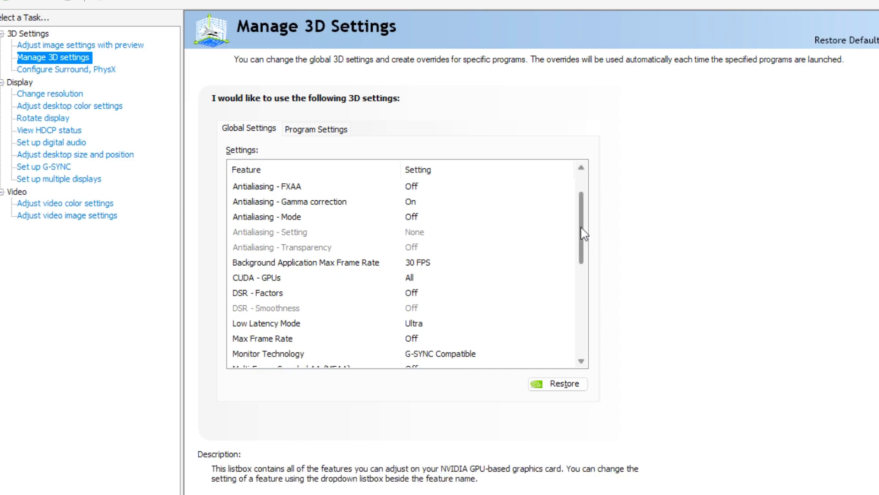
scroll("down", 3)
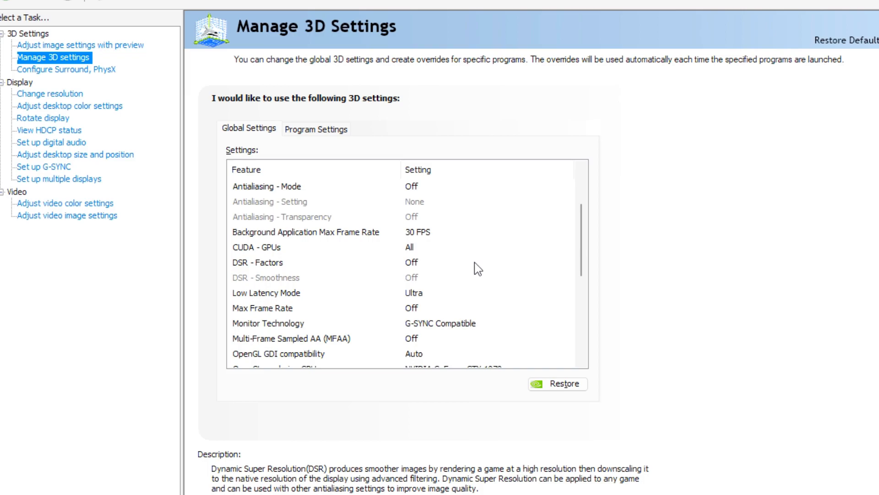
scroll("down", 3)
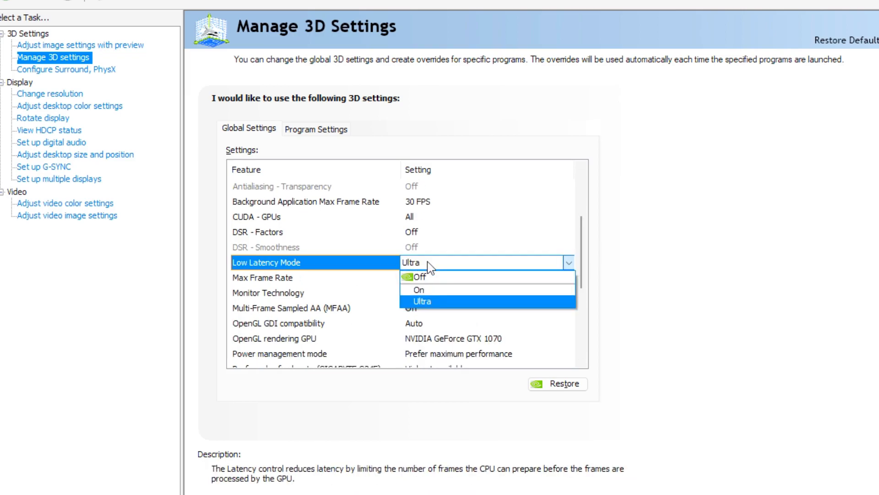
left_click(421, 301)
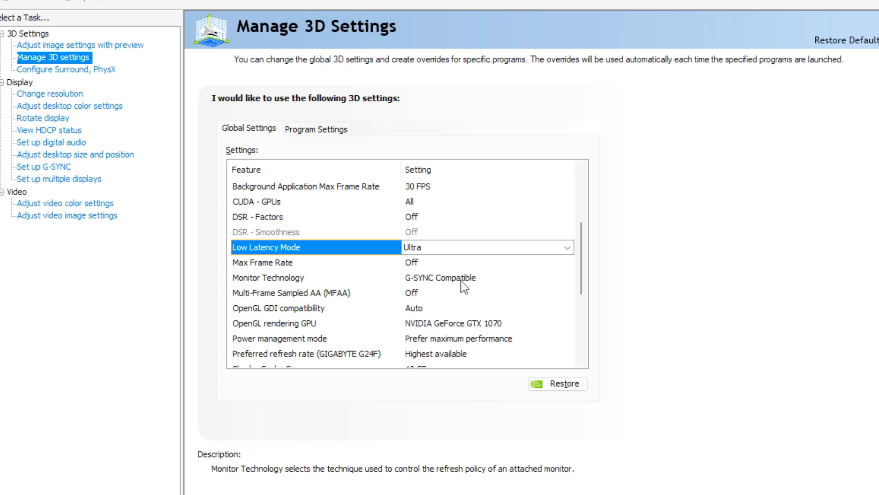
mouse_move(468, 286)
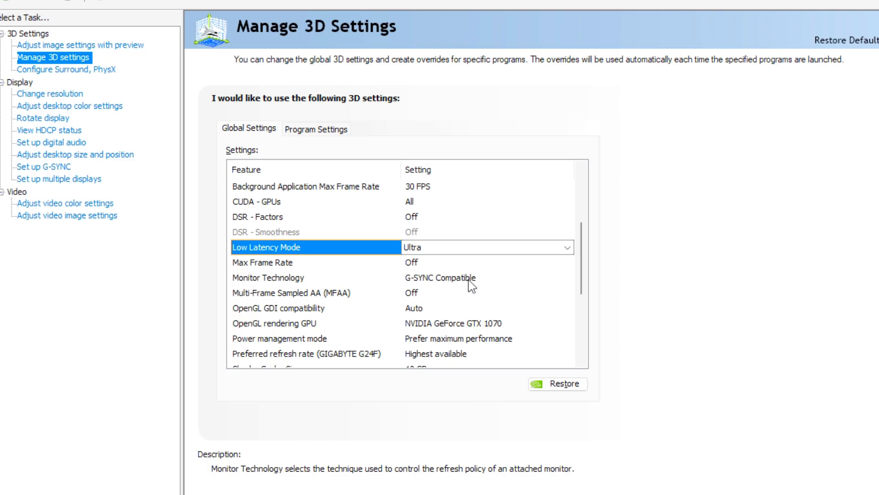
- Set OpenGL rendering GPU to NVIDIA GeForce GTX 1070, reviewing power mode and 10 GB shader cache
scroll("down", 3)
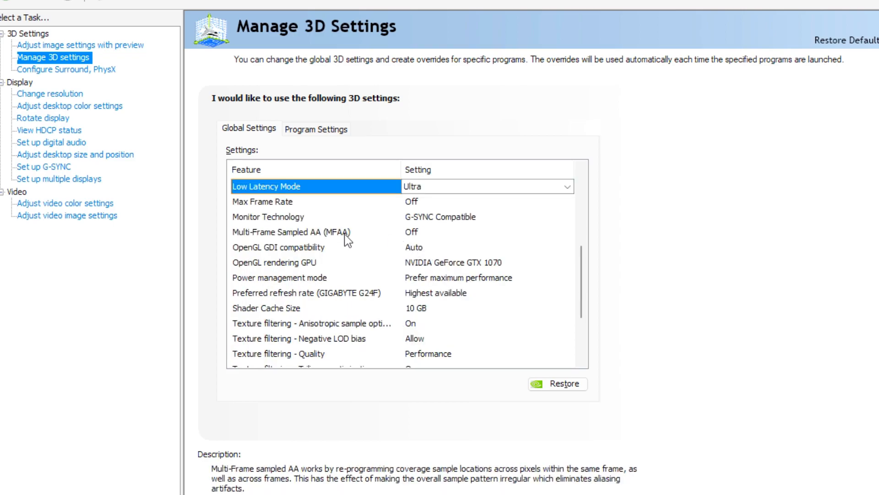
mouse_move(448, 239)
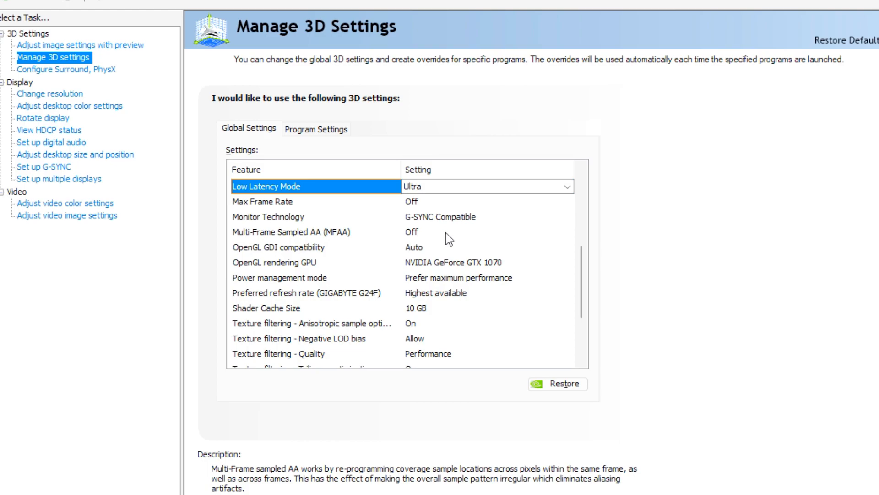
mouse_move(429, 249)
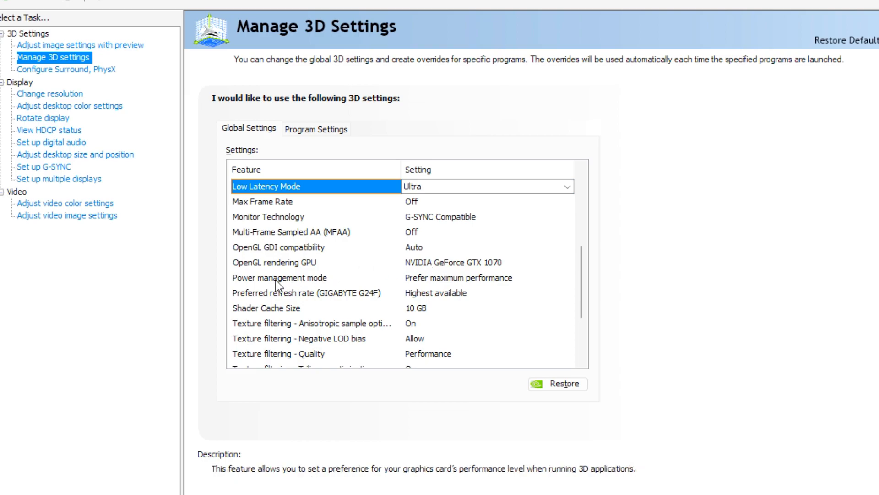
left_click(565, 262)
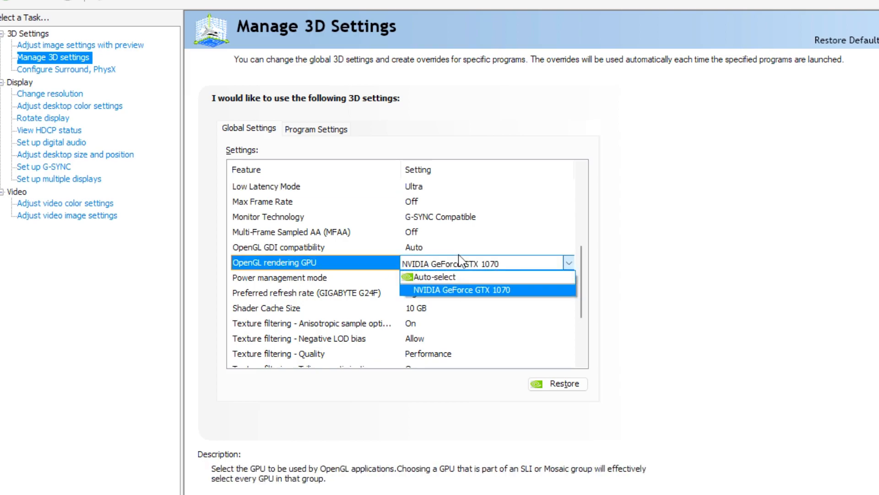
left_click(470, 290)
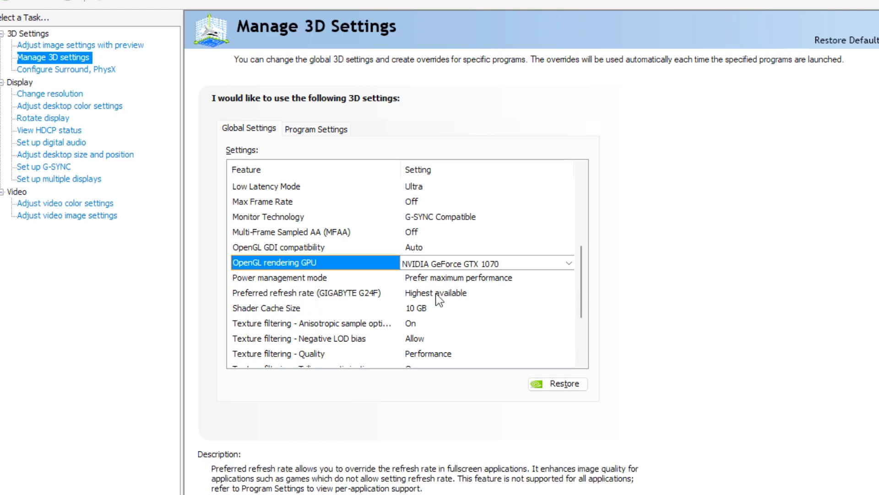
scroll("down", 3)
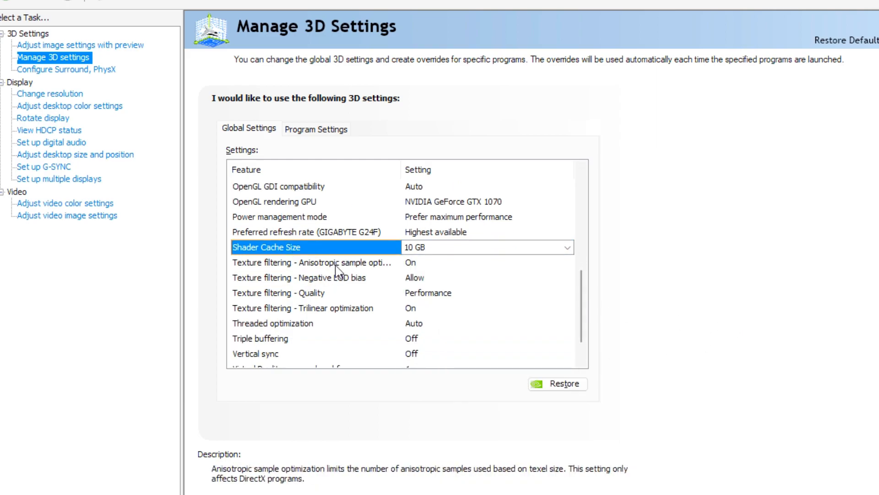
mouse_move(468, 270)
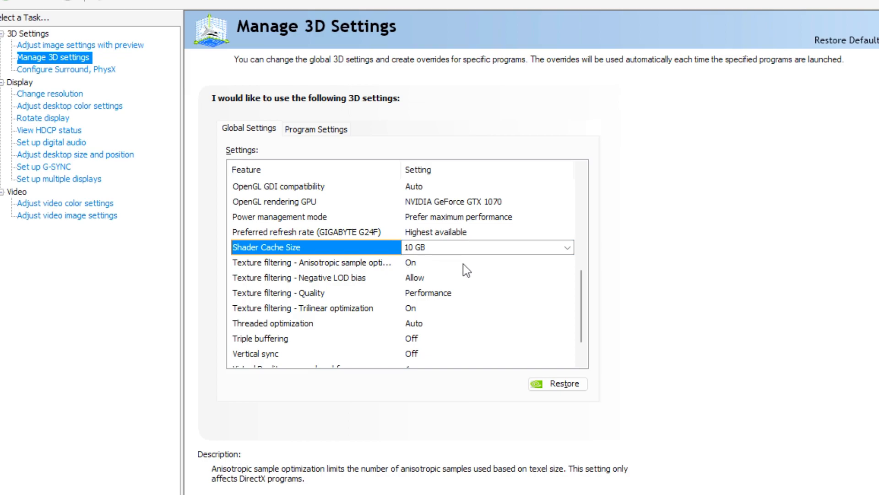
- Keep anisotropic sample optimization On, set Negative LOD bias to Clamp, and apply the settings
left_click(314, 263)
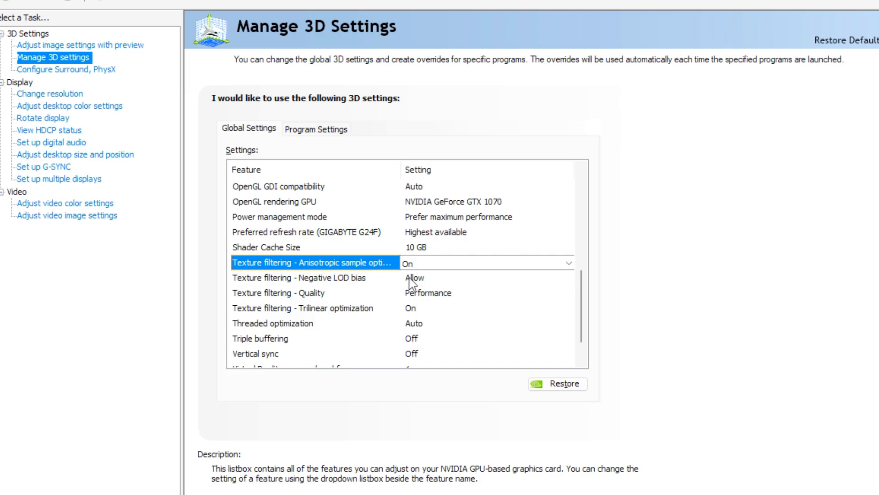
left_click(303, 277)
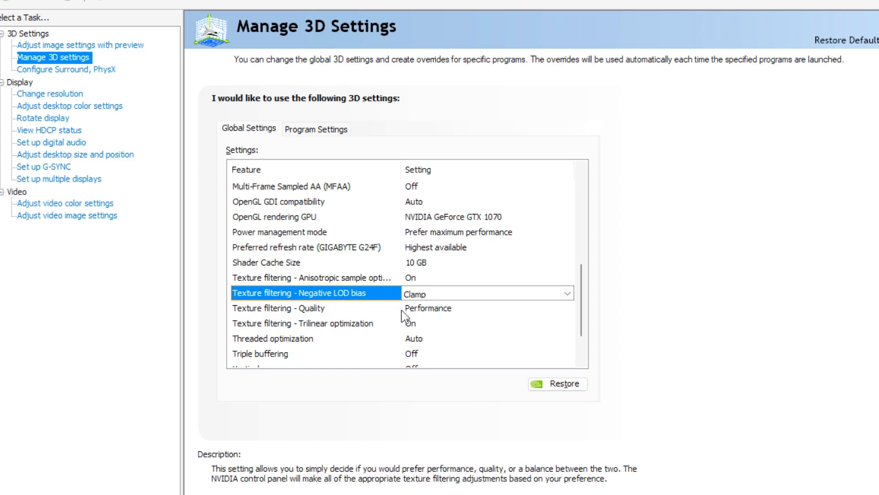
scroll("down", 3)
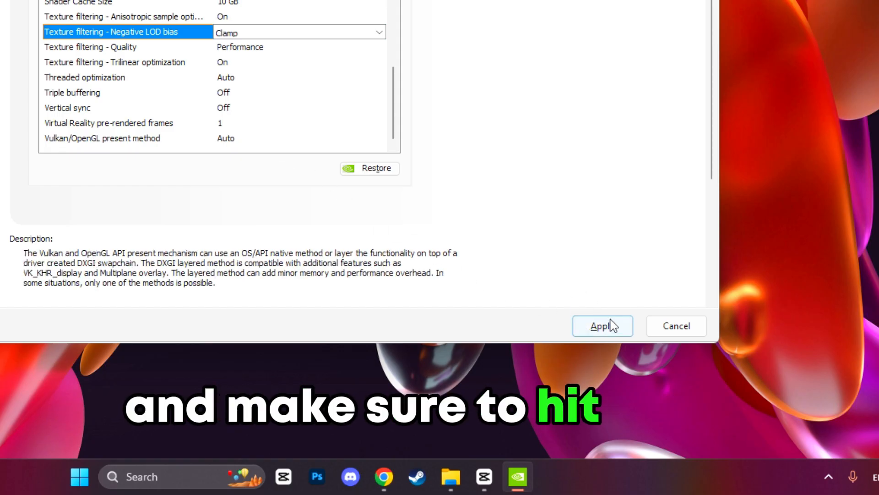
left_click(602, 326)
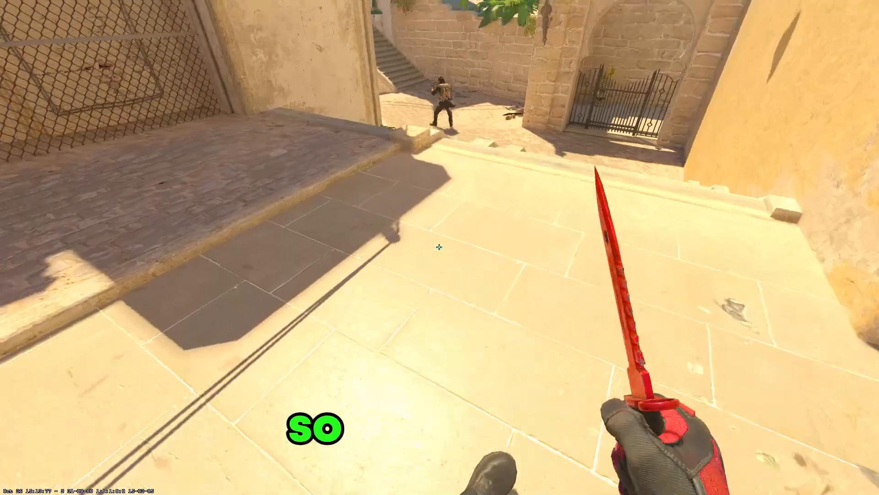